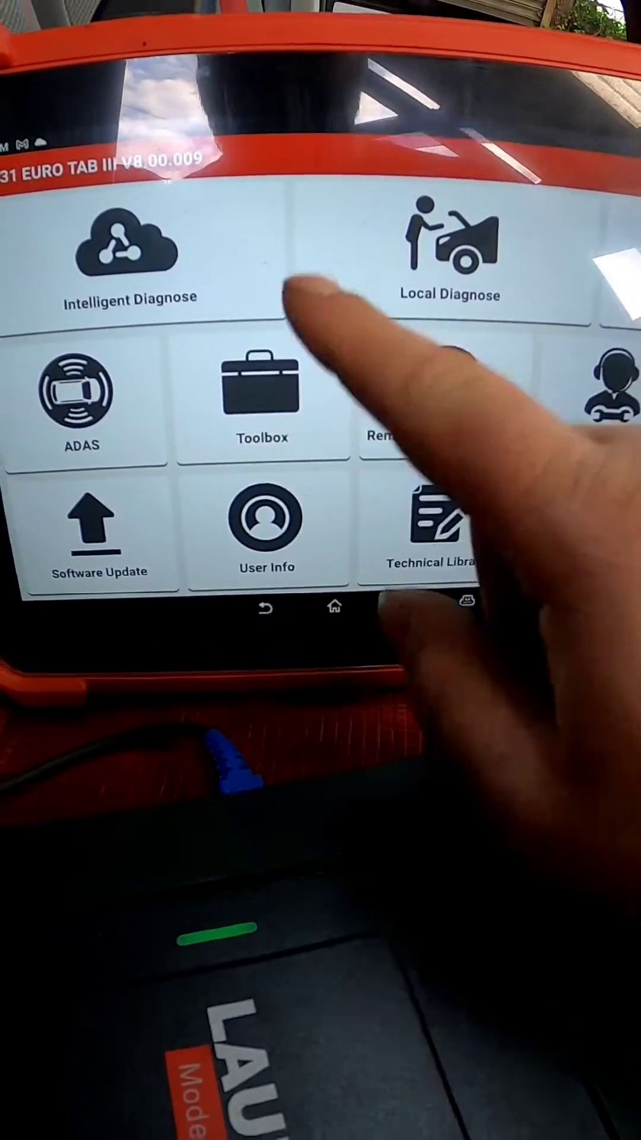
Step: Launch the Oscilloscope from the Toolbox on the home screen
click(263, 396)
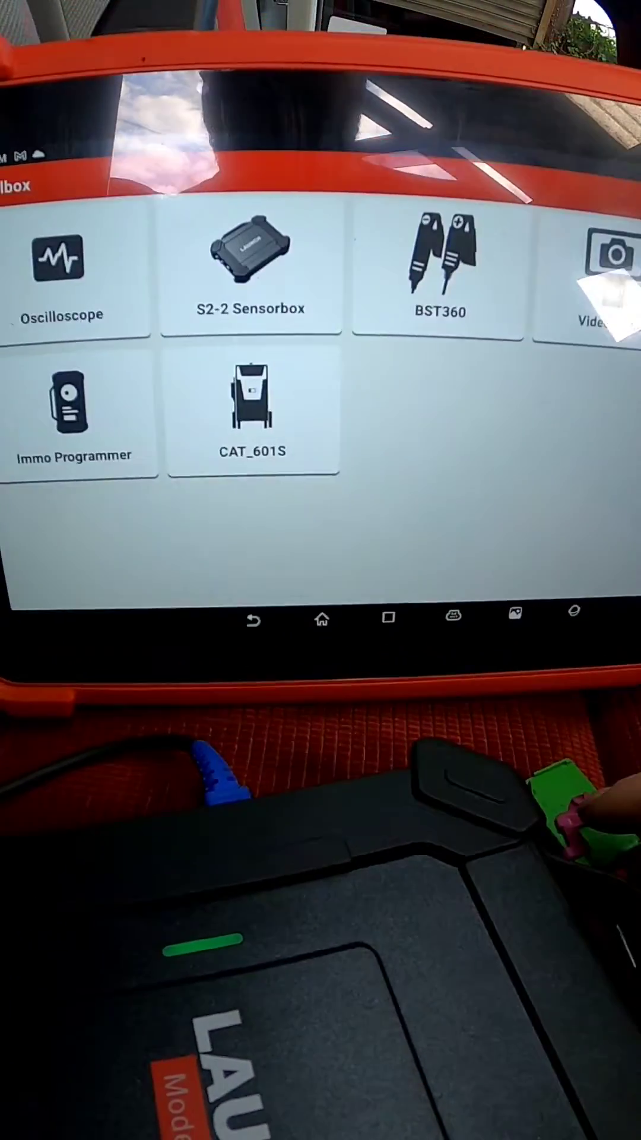
click(59, 256)
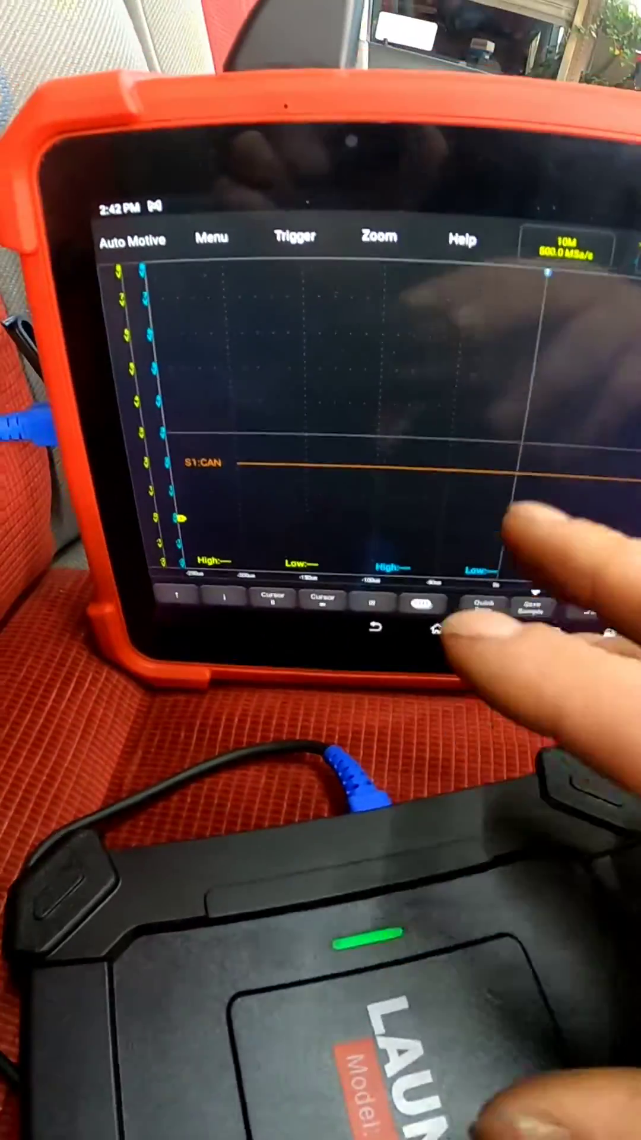
Step: Show the Auto Motive presets under Networks with CAN H&L selected
click(130, 240)
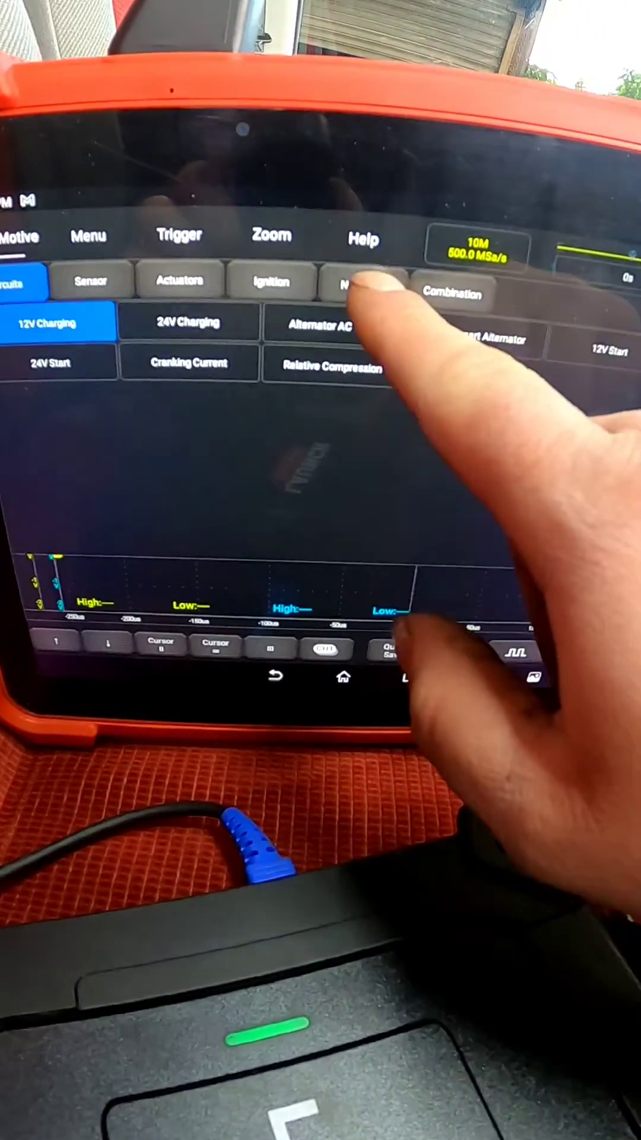
click(360, 284)
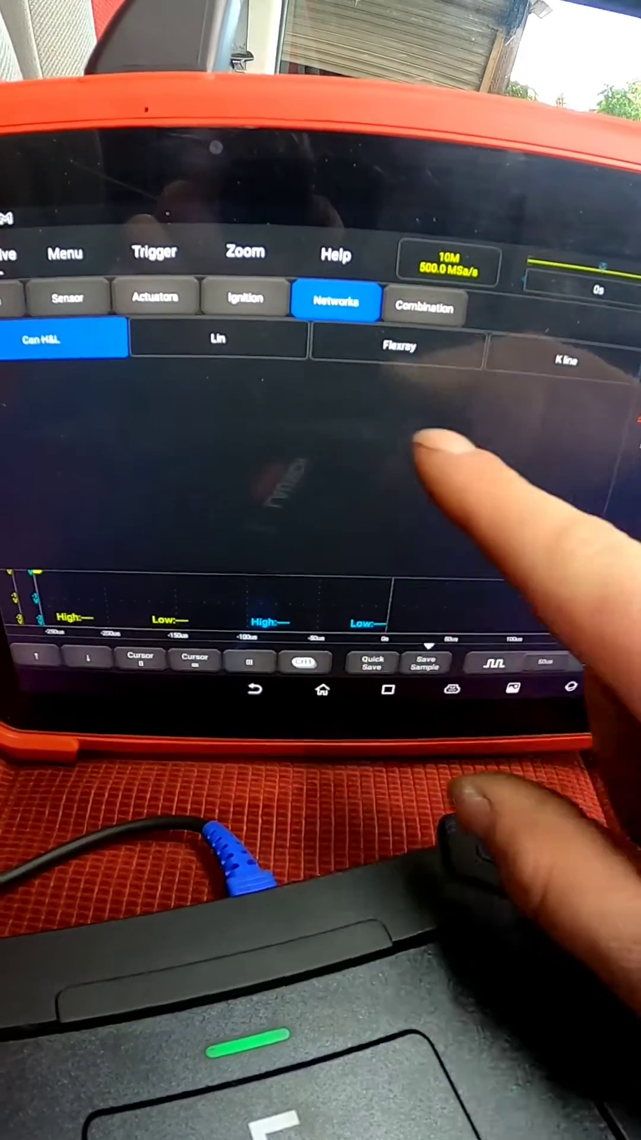